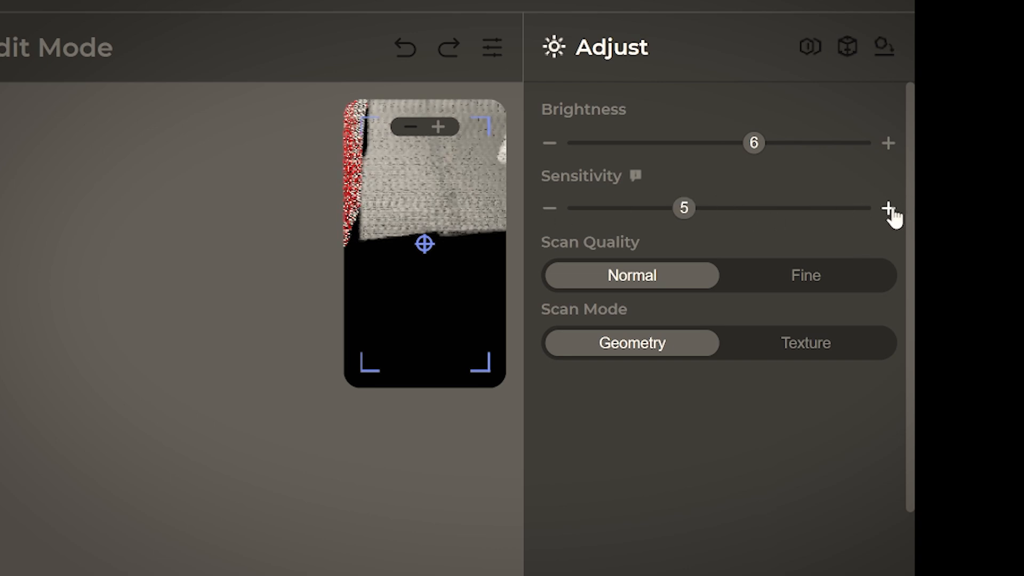
- Increase scanner sensitivity to 7, keeping brightness at 6
left_click(887, 208)
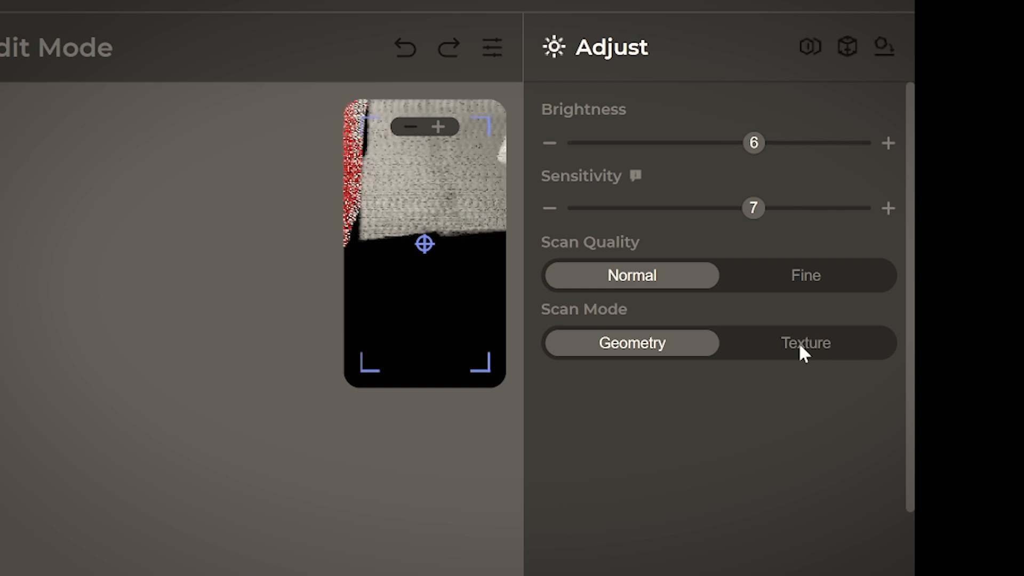
left_click(805, 342)
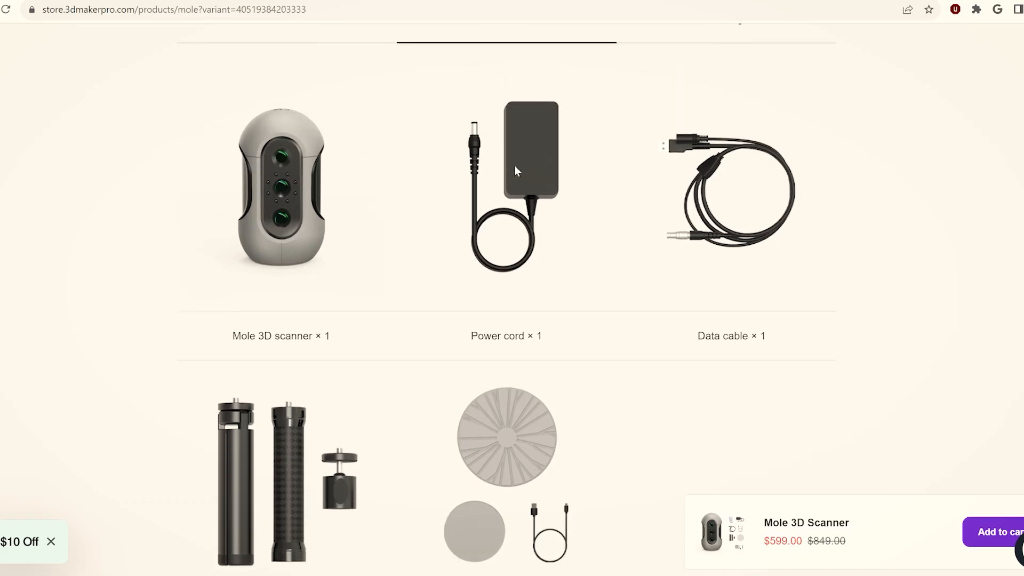
scroll("up", 3)
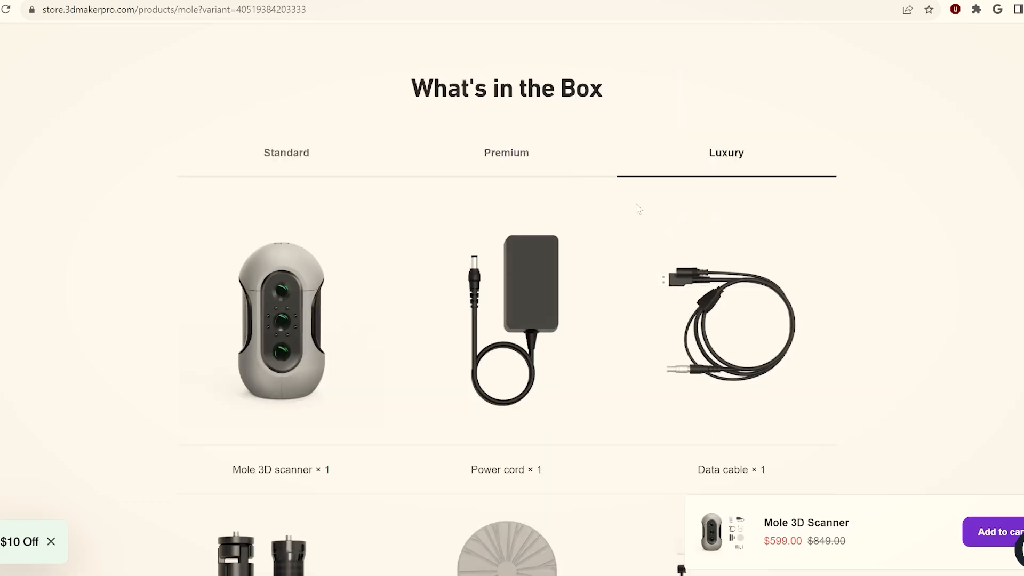
scroll("down", 3)
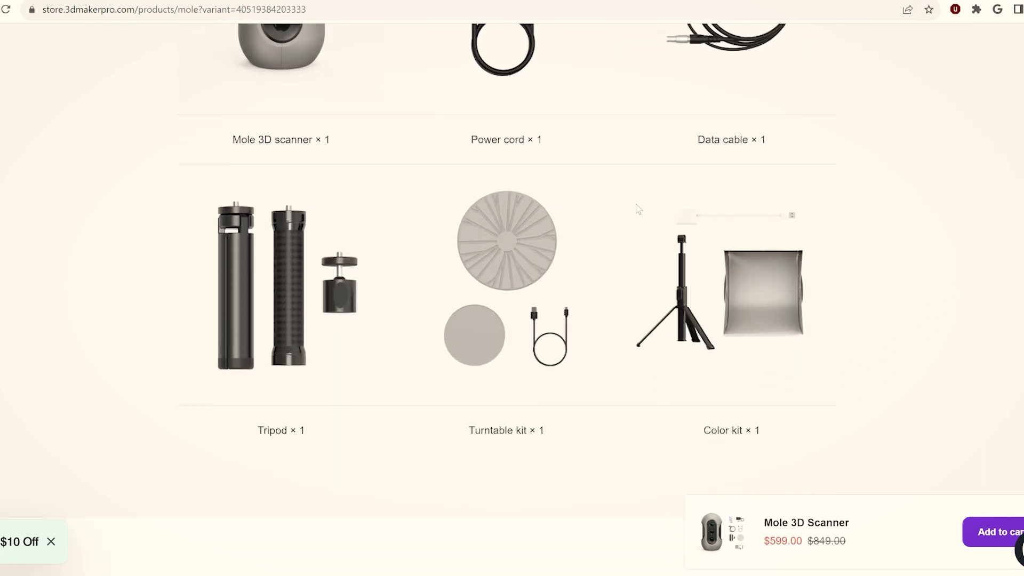
scroll("up", 3)
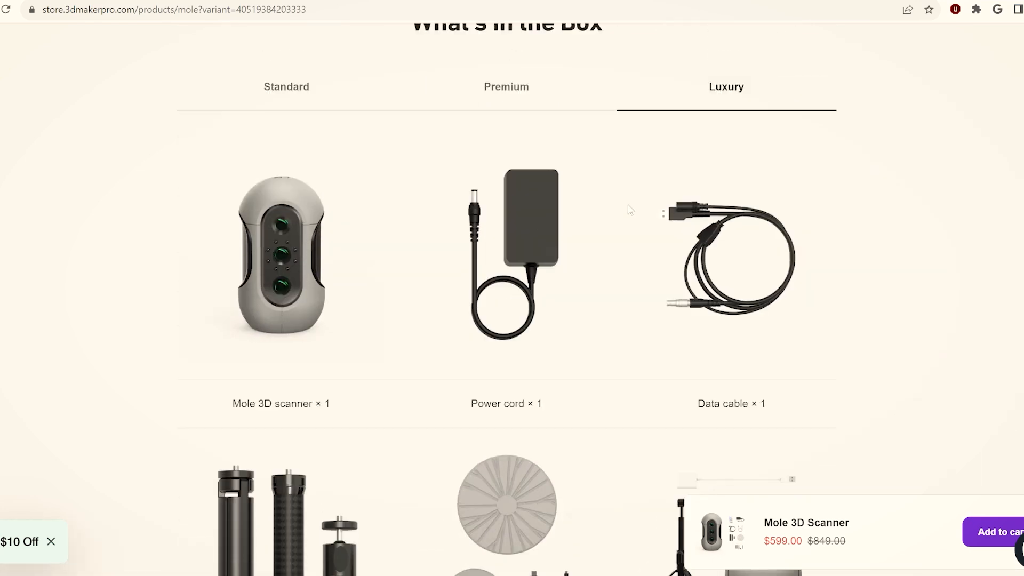
scroll("up", 3)
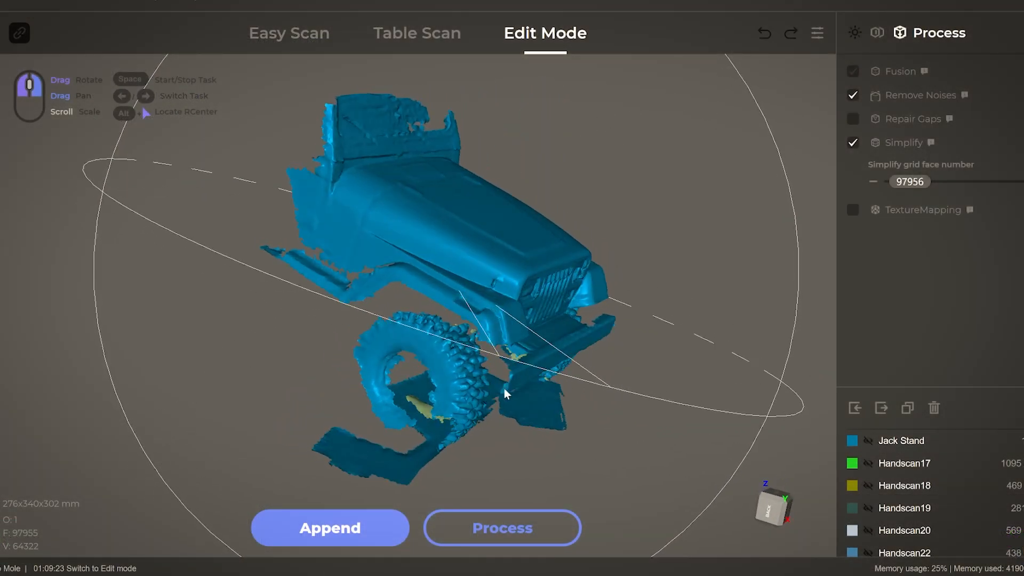
left_click(288, 33)
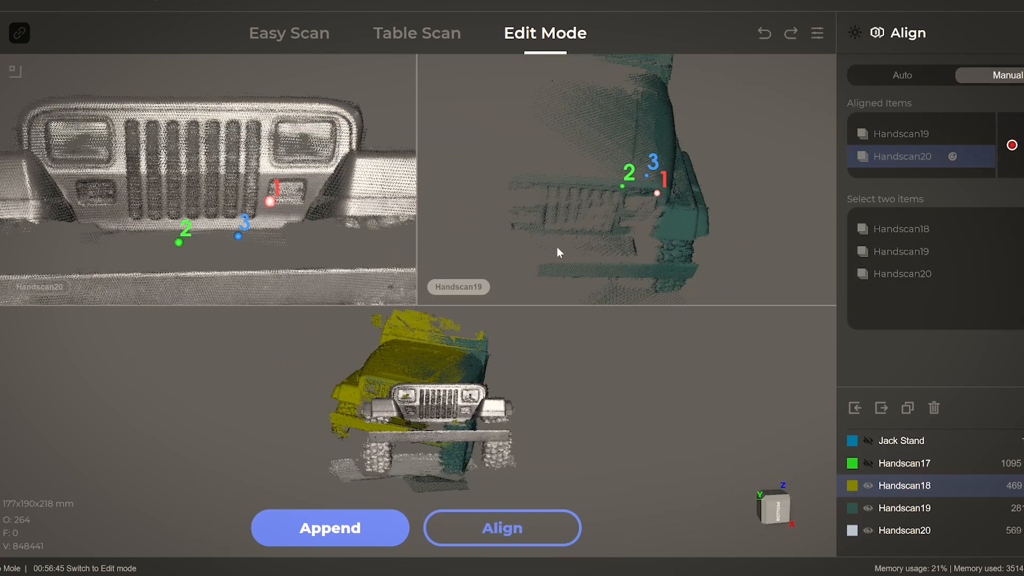
- Mark three matching point pairs on Tablescan26 and Tablescan27, then append the aligned scan
left_click(501, 527)
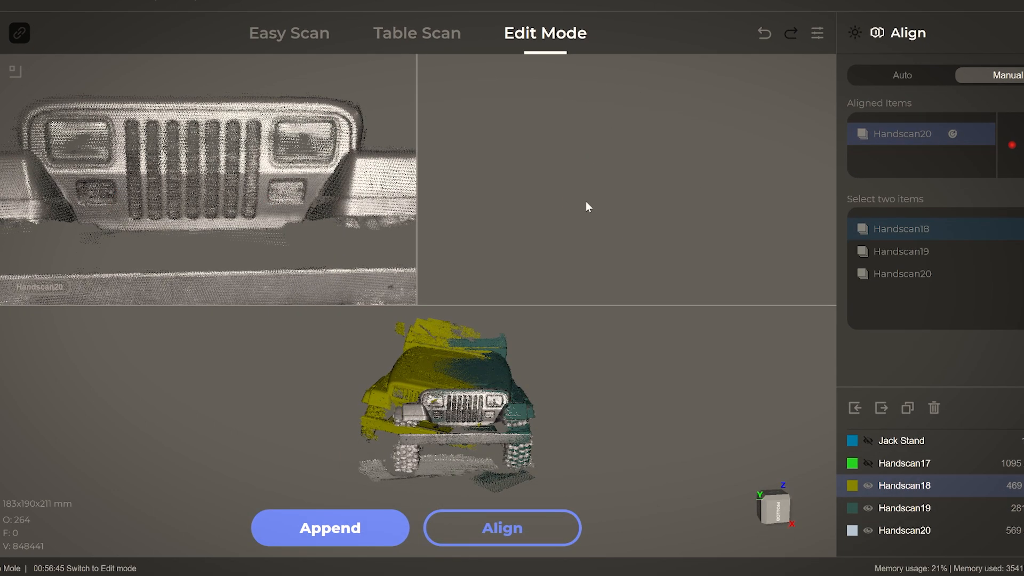
left_click(501, 528)
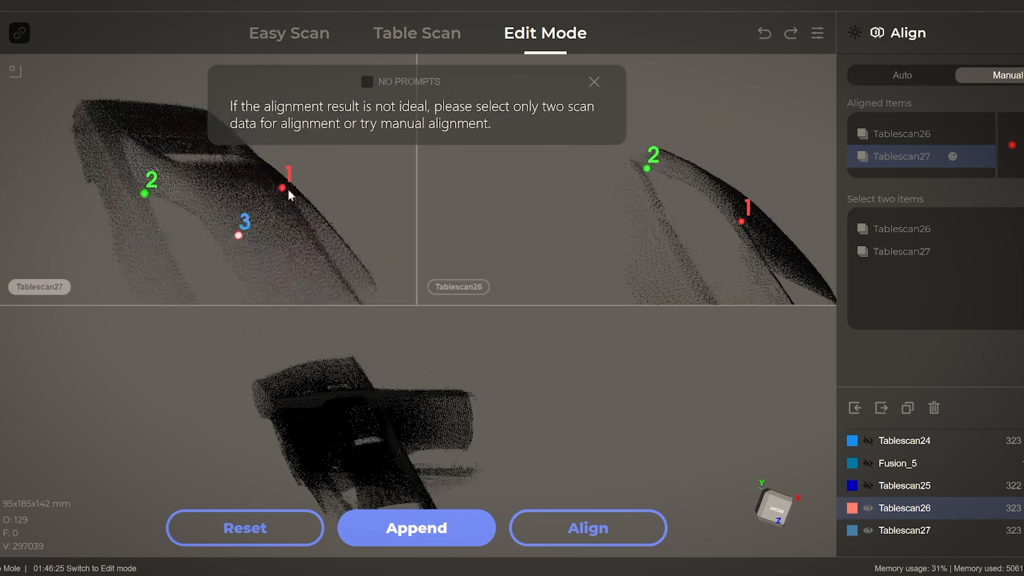
left_click(587, 527)
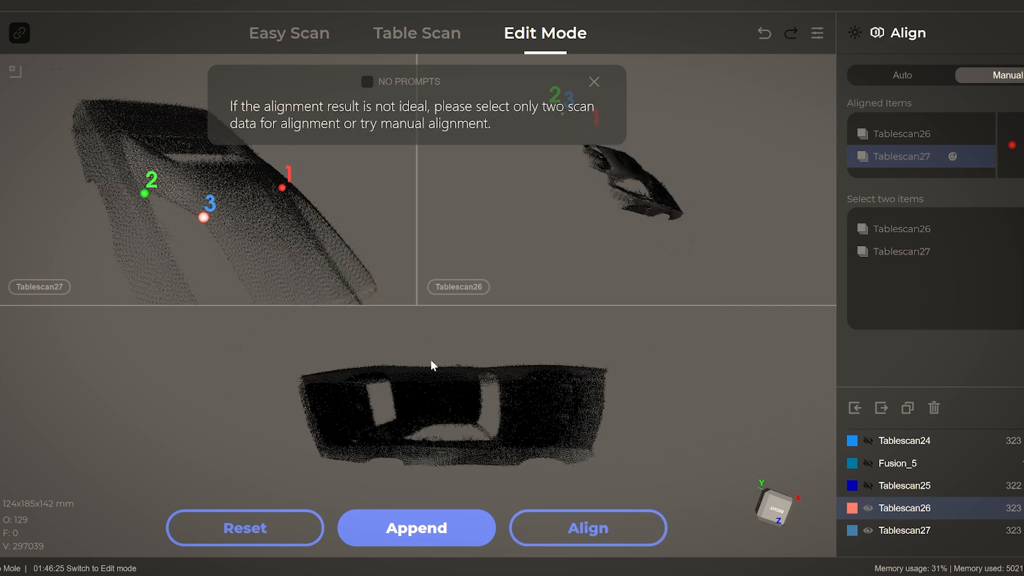
left_click(416, 528)
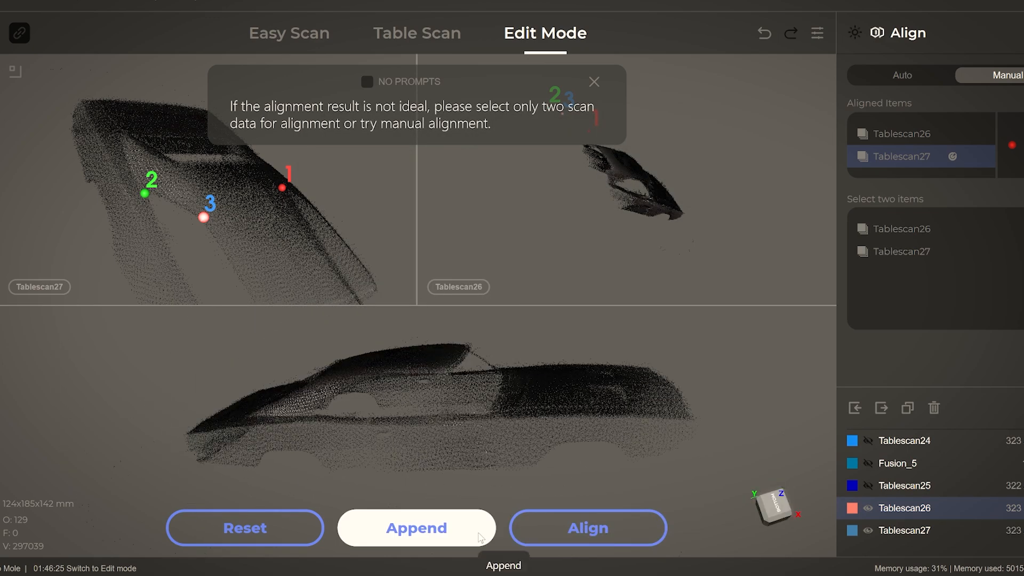
left_click(416, 527)
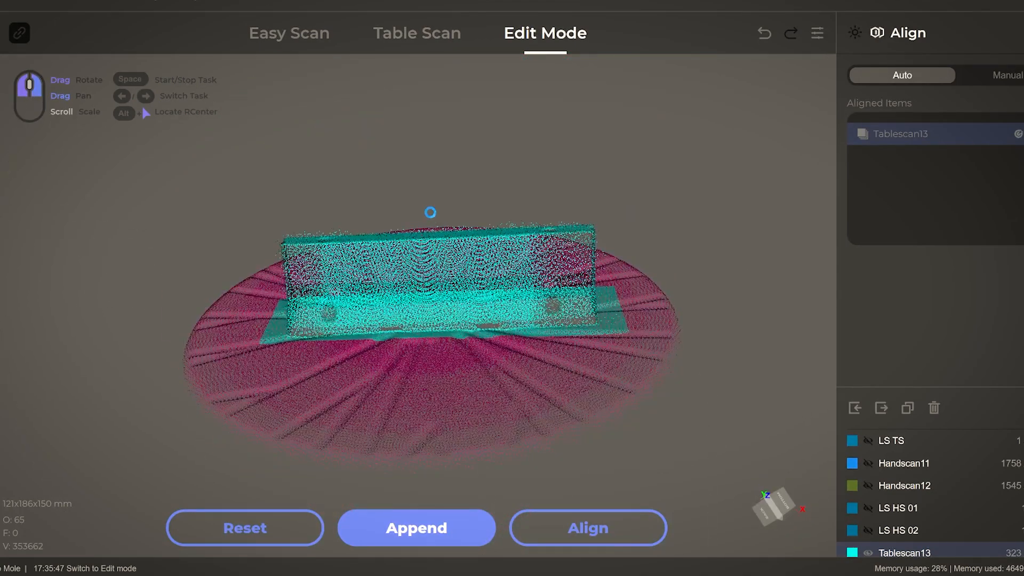
- Select Handscan16, the jeep-front hand scan, in the Auto alignment scan list
left_click(585, 527)
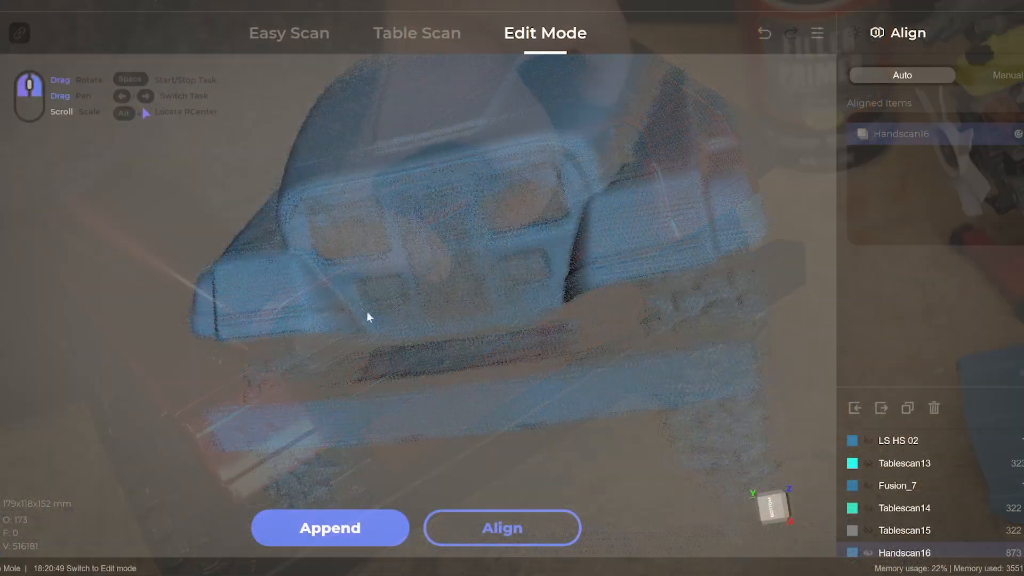
left_click(416, 33)
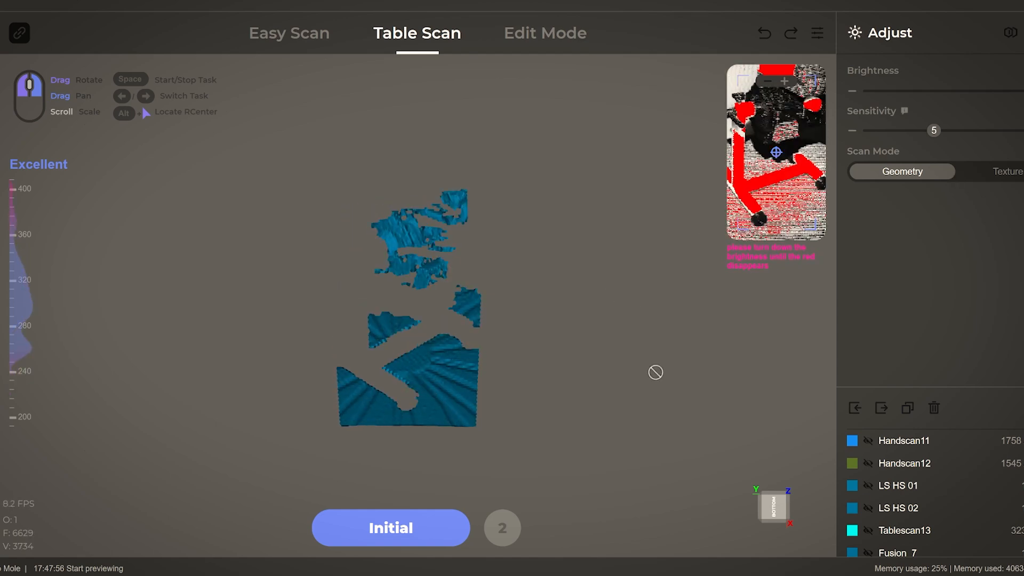
- Start a Table Scan preview in Geometry scan mode
left_click(545, 33)
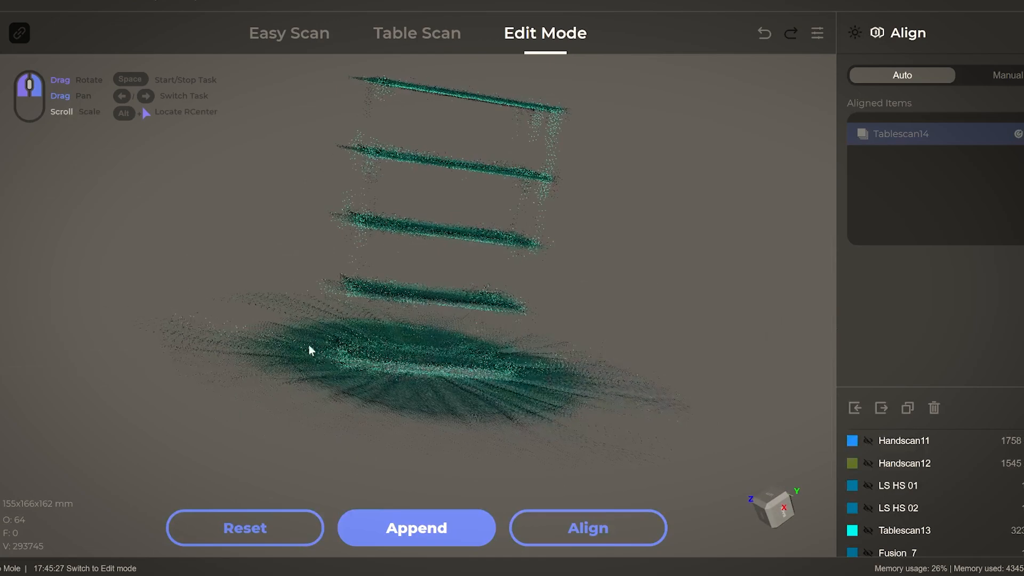
- Stop the table scan and view the jack stand's fused solid mesh in Process
left_click(416, 33)
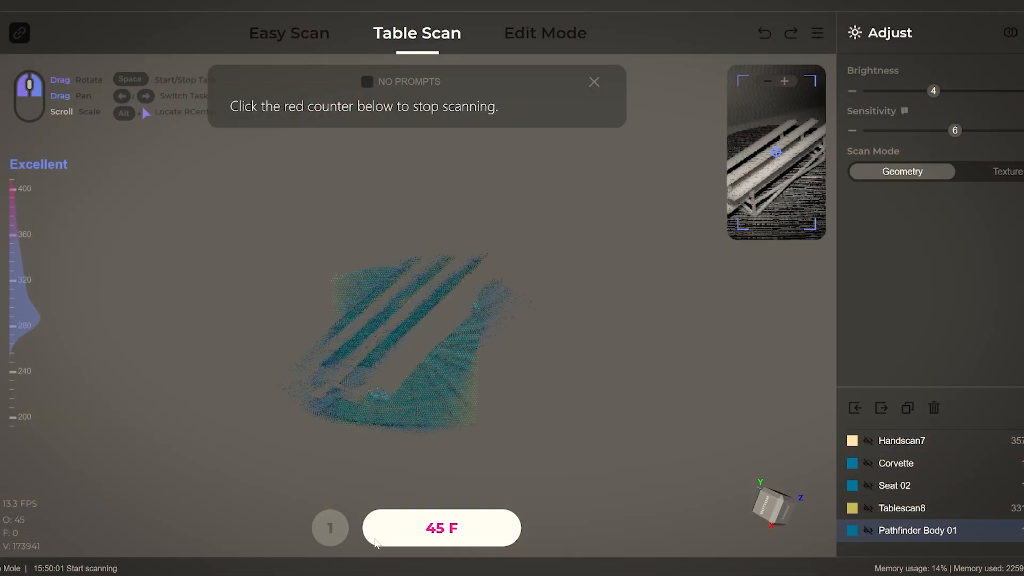
left_click(545, 32)
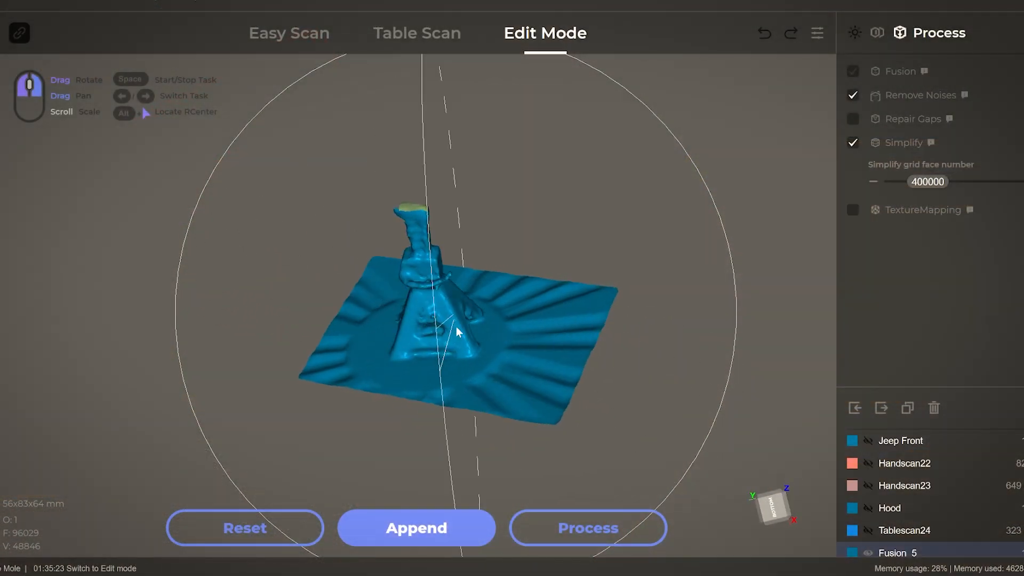